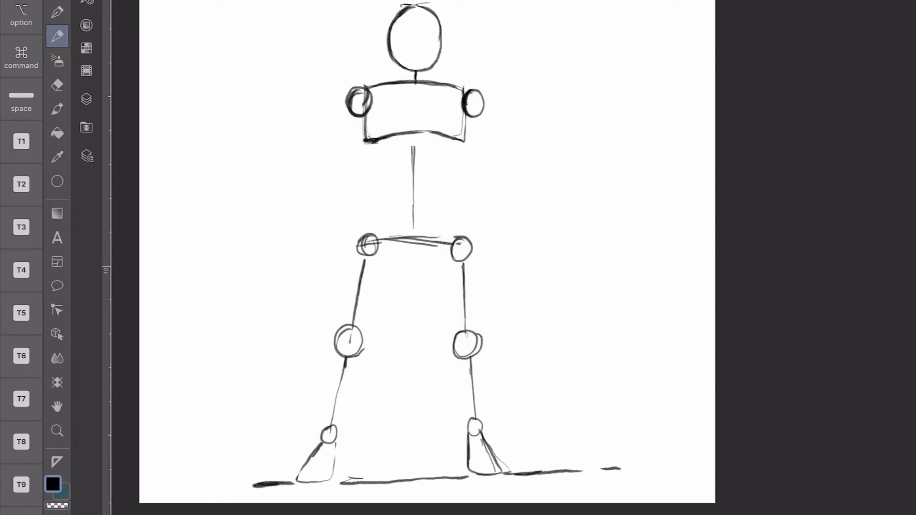
Lower the opacity of Layer 1 so the stick-figure sketch fades to light grey.
{"action": "left_click", "coordinate": [86, 99]}
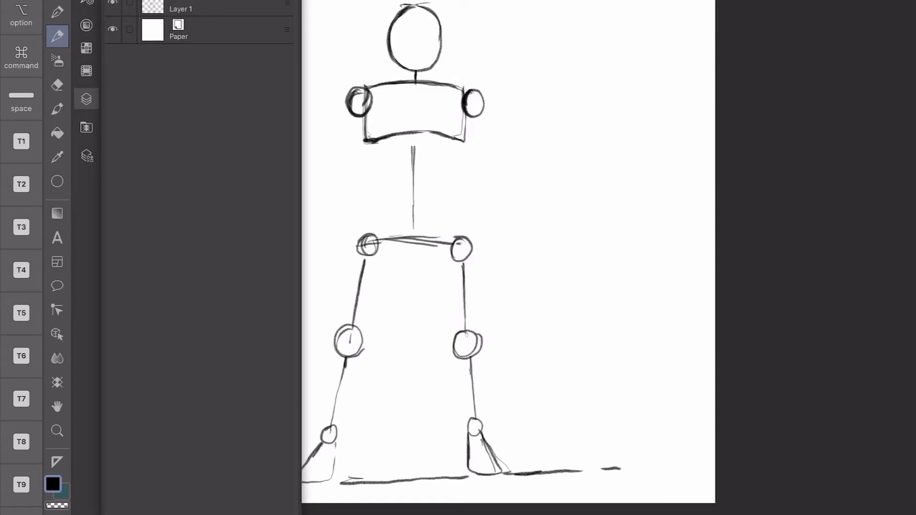
{"action": "left_click", "coordinate": [210, 9]}
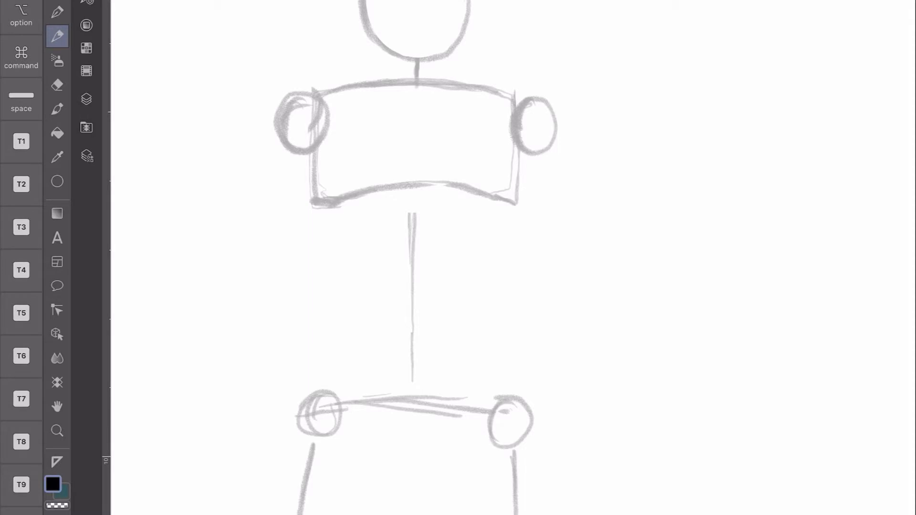
Pencil the neck lines, sloping shoulders and rounded chest over the faded torso guide.
{"action": "left_click", "coordinate": [379, 54]}
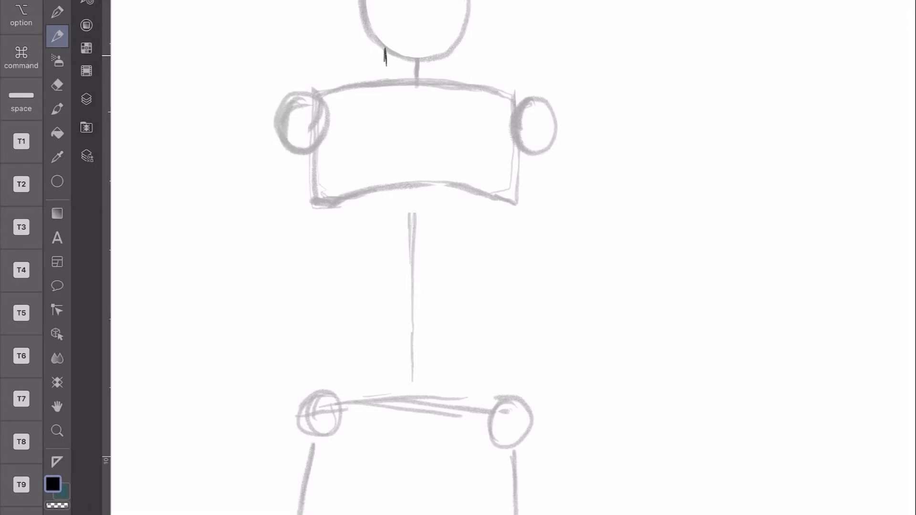
{"action": "left_click_drag", "start_coordinate": [384, 52], "coordinate": [330, 77]}
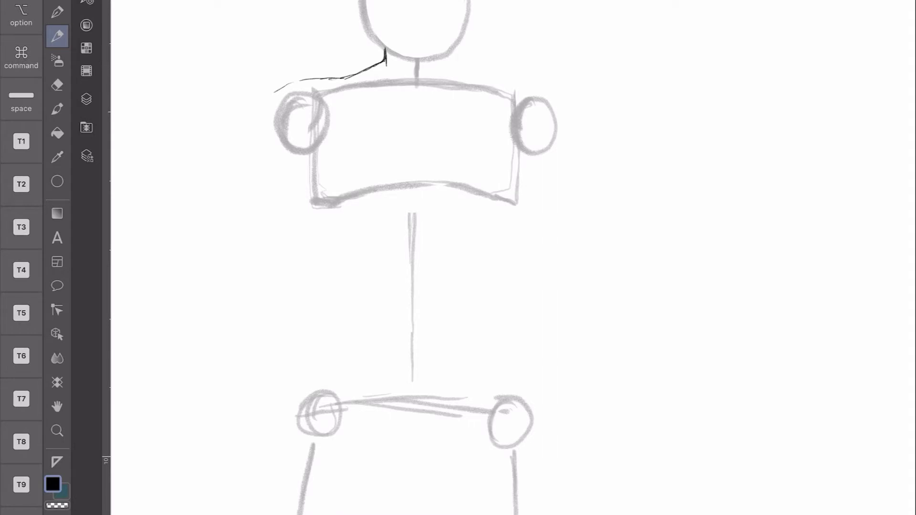
{"action": "left_click_drag", "start_coordinate": [460, 55], "coordinate": [449, 70]}
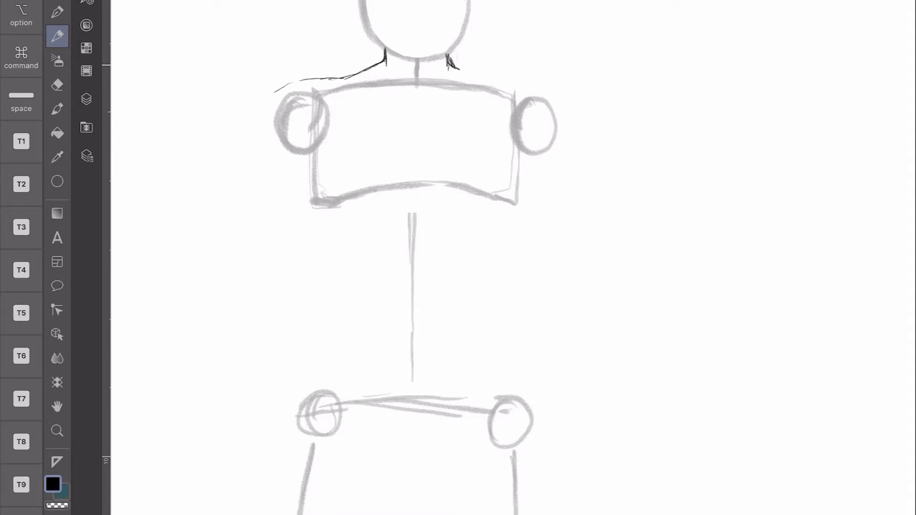
{"action": "left_click_drag", "start_coordinate": [453, 64], "coordinate": [529, 80]}
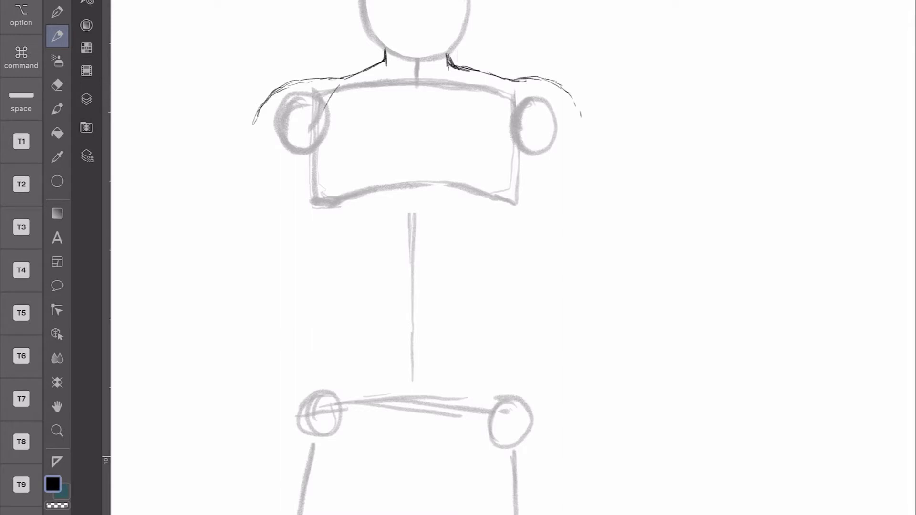
{"action": "left_click_drag", "start_coordinate": [325, 94], "coordinate": [301, 146]}
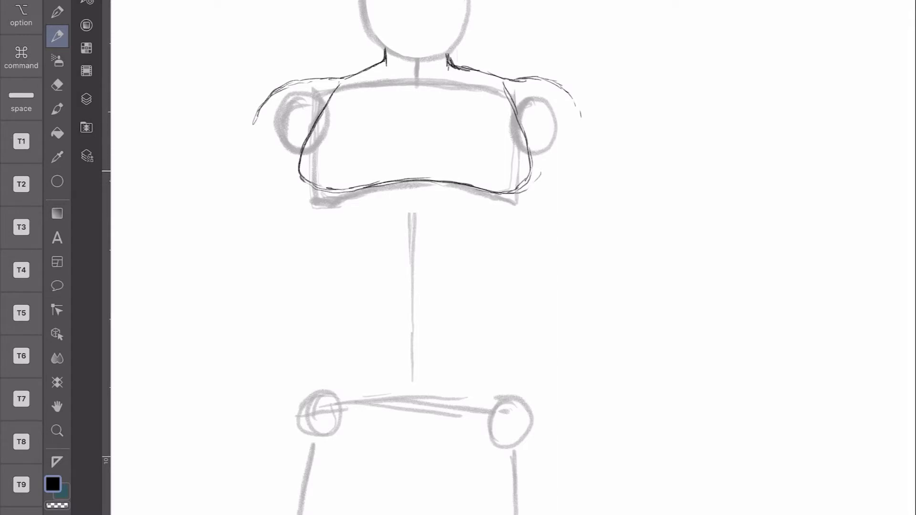
Reframe the canvas so the torso and hips fill the view.
{"action": "left_click_drag", "start_coordinate": [514, 100], "coordinate": [529, 187]}
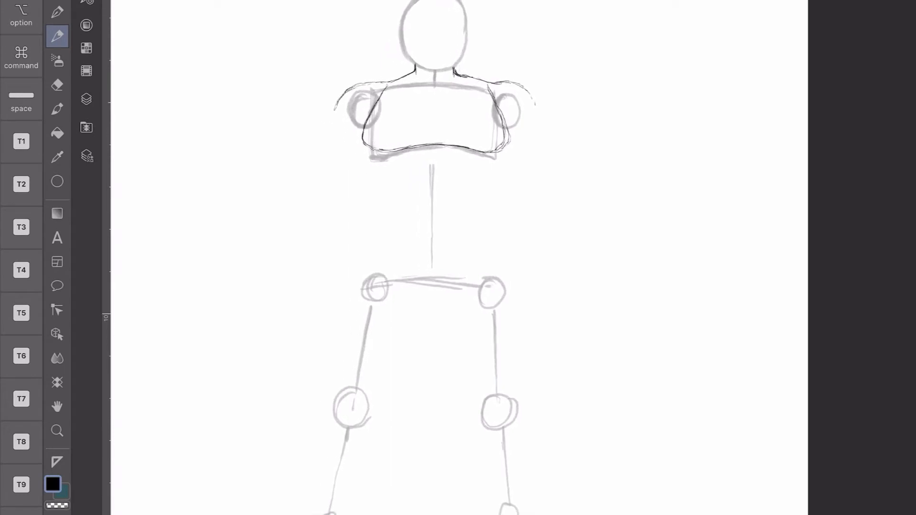
{"action": "left_click_drag", "start_coordinate": [435, 164], "coordinate": [435, 269]}
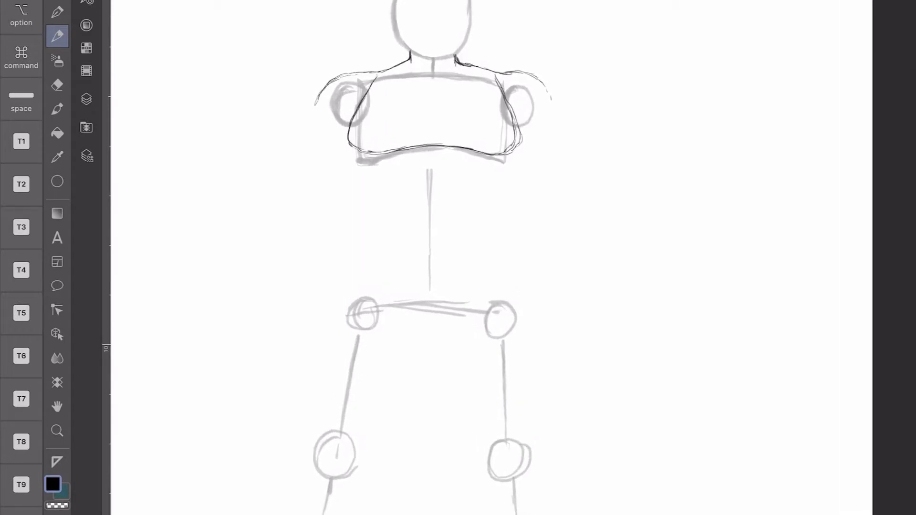
Fade the guide layer further and pencil both curved belly sides from chest to hips.
{"action": "left_click", "coordinate": [86, 98]}
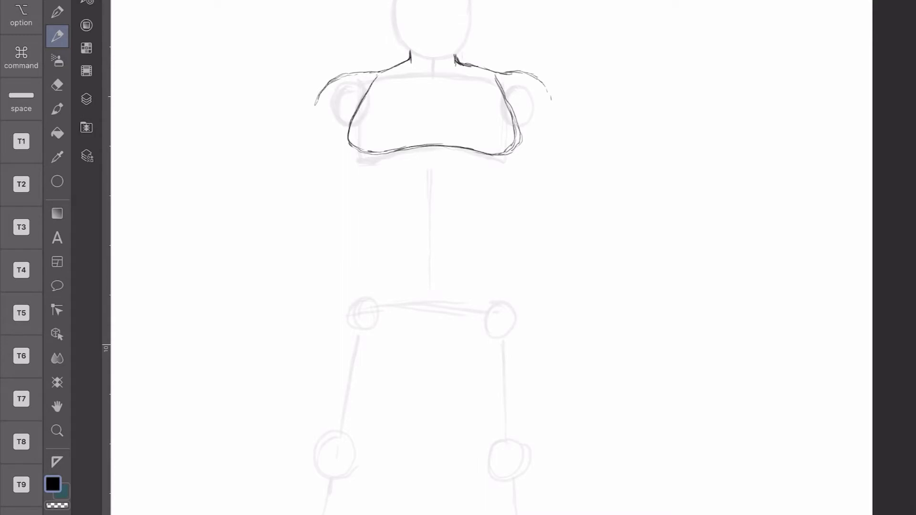
{"action": "left_click_drag", "start_coordinate": [354, 149], "coordinate": [300, 290]}
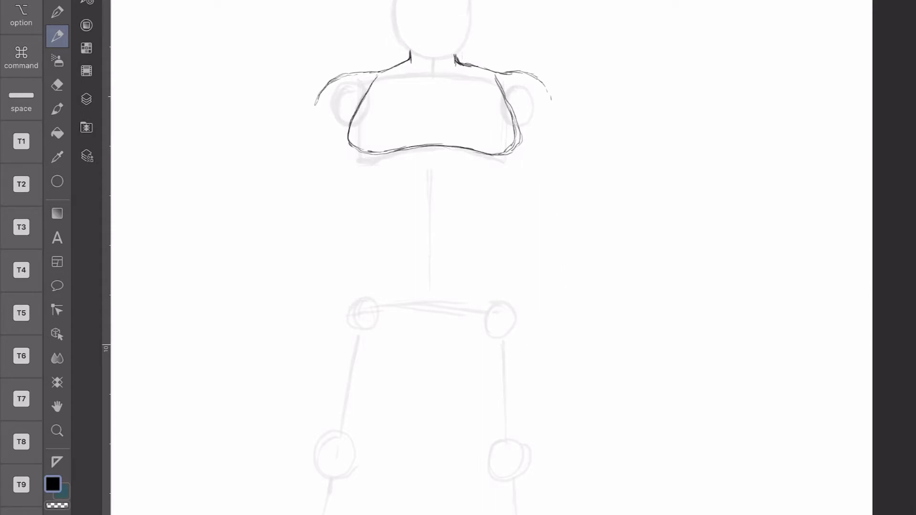
{"action": "left_click_drag", "start_coordinate": [350, 146], "coordinate": [327, 222]}
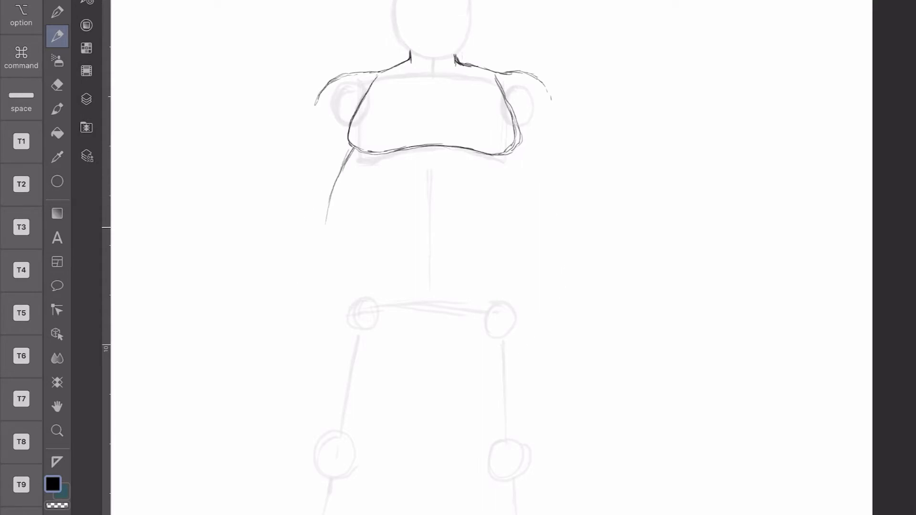
{"action": "left_click_drag", "start_coordinate": [350, 157], "coordinate": [321, 286]}
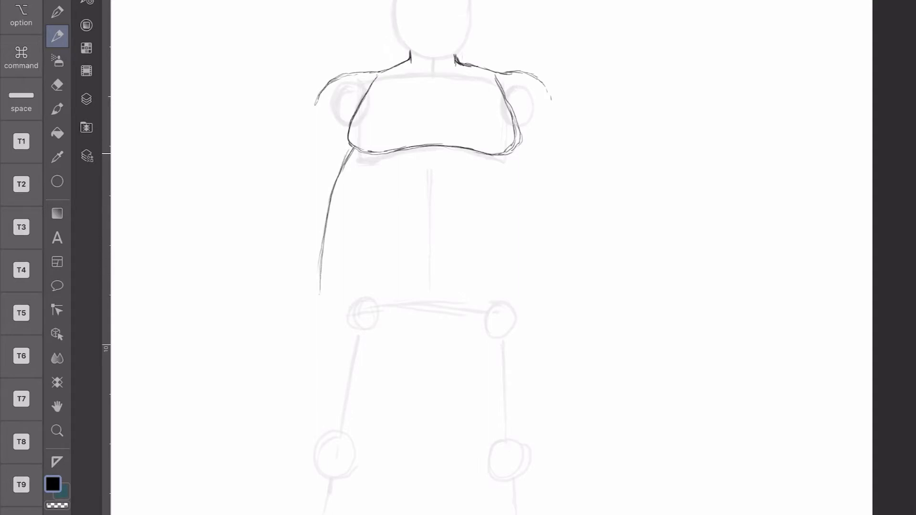
{"action": "left_click_drag", "start_coordinate": [517, 152], "coordinate": [532, 210]}
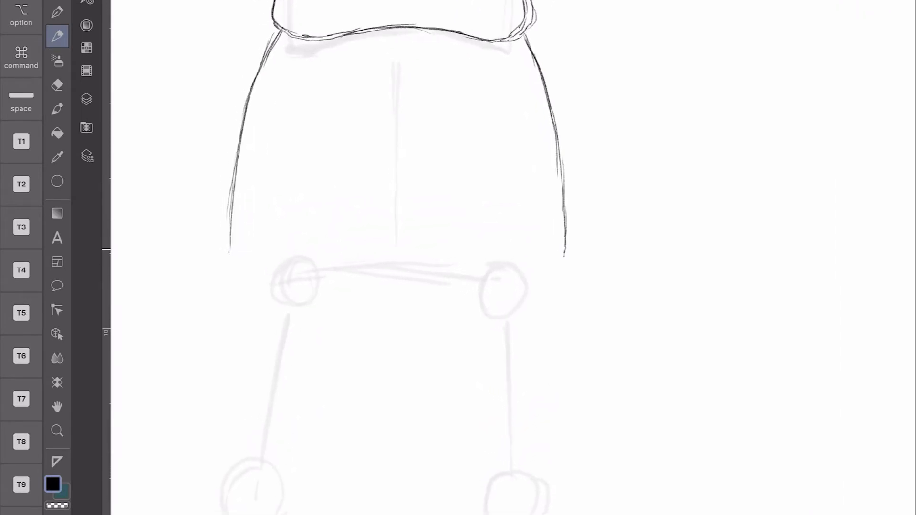
Draw the bottom edge of the belly closing off the torso.
{"action": "left_click_drag", "start_coordinate": [231, 252], "coordinate": [252, 256]}
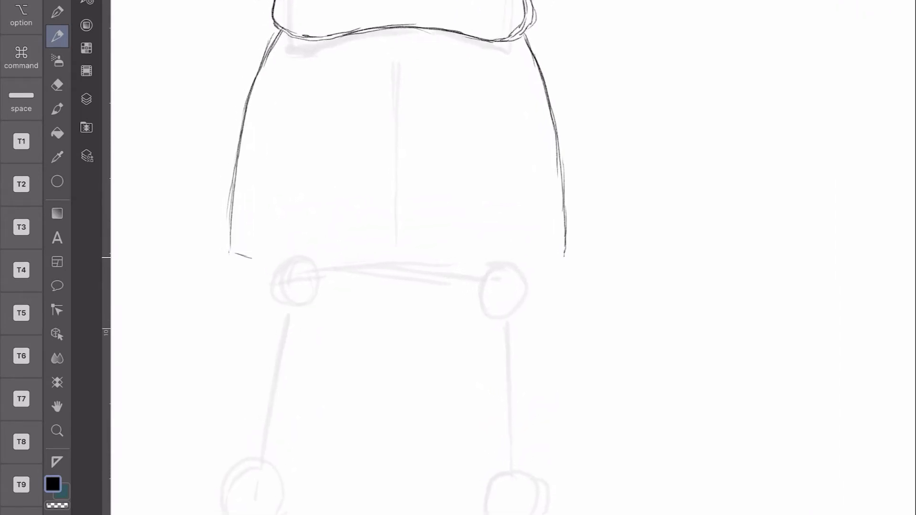
{"action": "left_click_drag", "start_coordinate": [228, 251], "coordinate": [295, 267]}
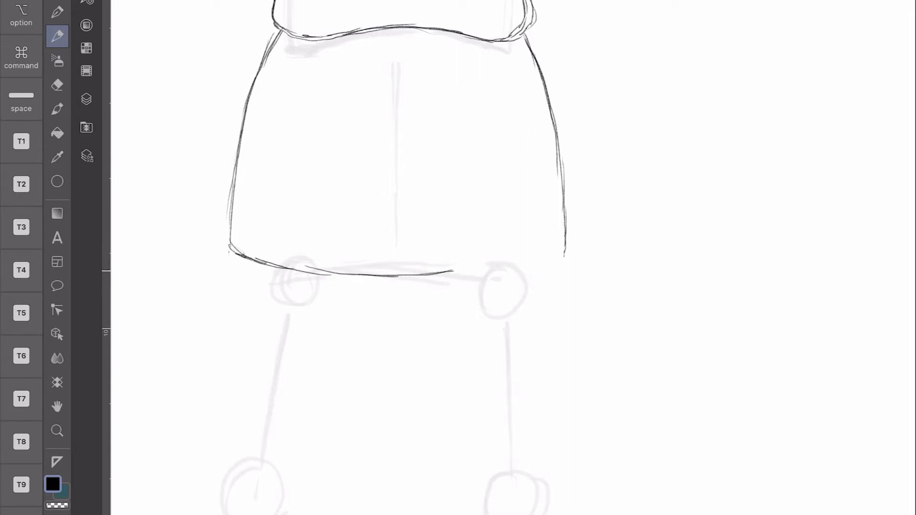
{"action": "left_click_drag", "start_coordinate": [456, 272], "coordinate": [561, 239]}
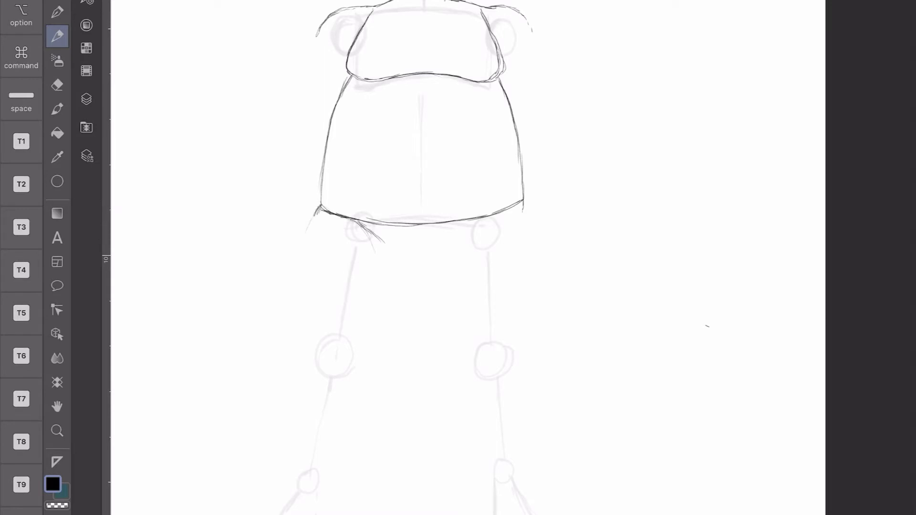
Sketch the shorts' leg openings and crotch, plus the outer left leg line.
{"action": "left_click_drag", "start_coordinate": [322, 213], "coordinate": [400, 281]}
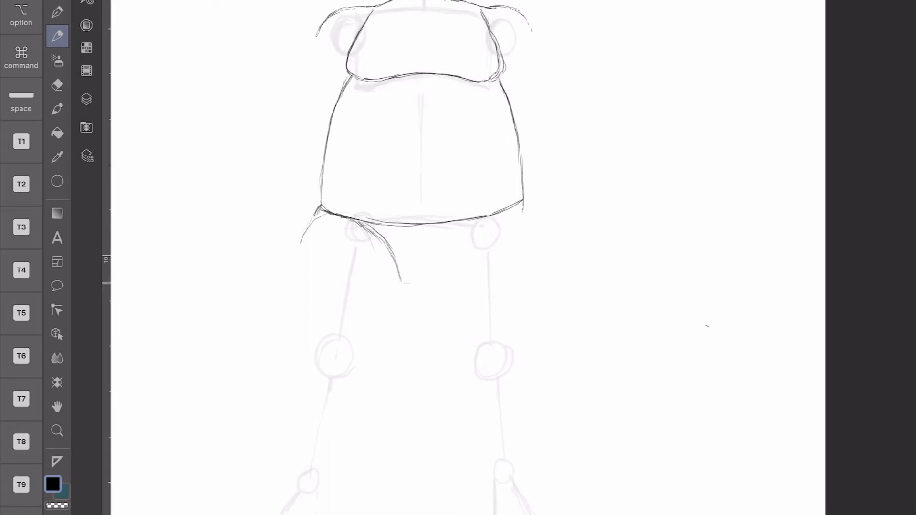
{"action": "left_click_drag", "start_coordinate": [410, 284], "coordinate": [443, 263]}
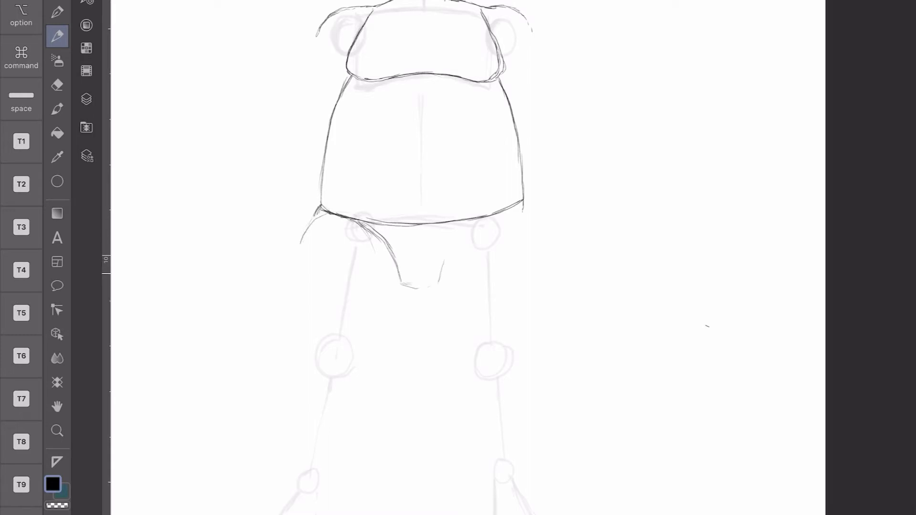
{"action": "left_click_drag", "start_coordinate": [462, 220], "coordinate": [441, 289]}
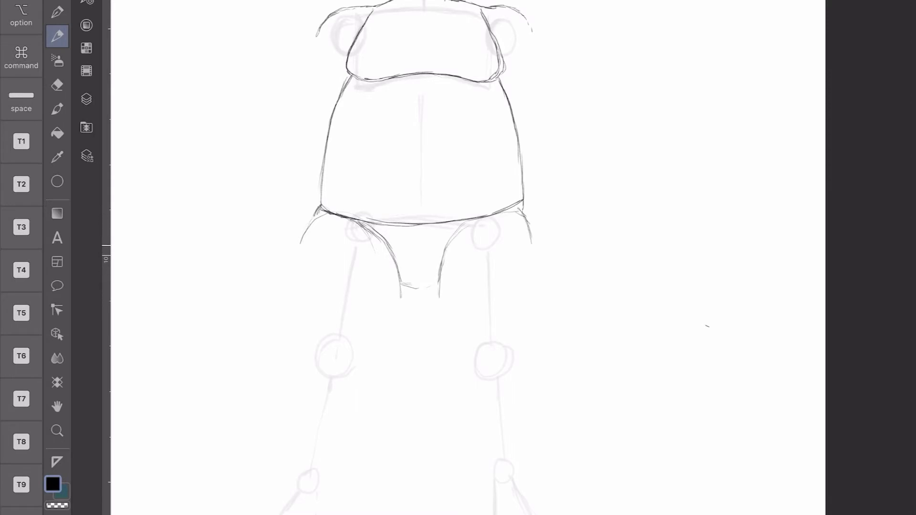
{"action": "left_click_drag", "start_coordinate": [319, 207], "coordinate": [295, 281]}
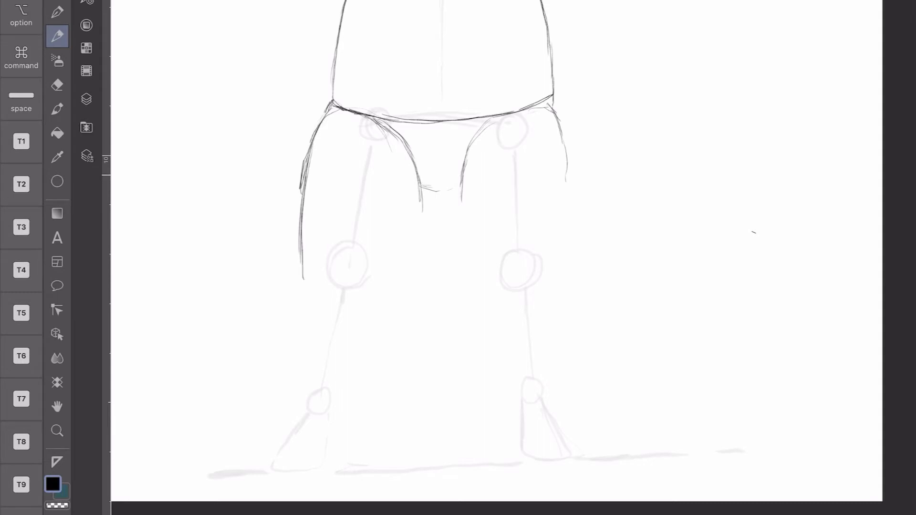
Ink the thick thigh and leg outlines plus the inner thigh lines at the crotch.
{"action": "left_click_drag", "start_coordinate": [423, 177], "coordinate": [381, 303]}
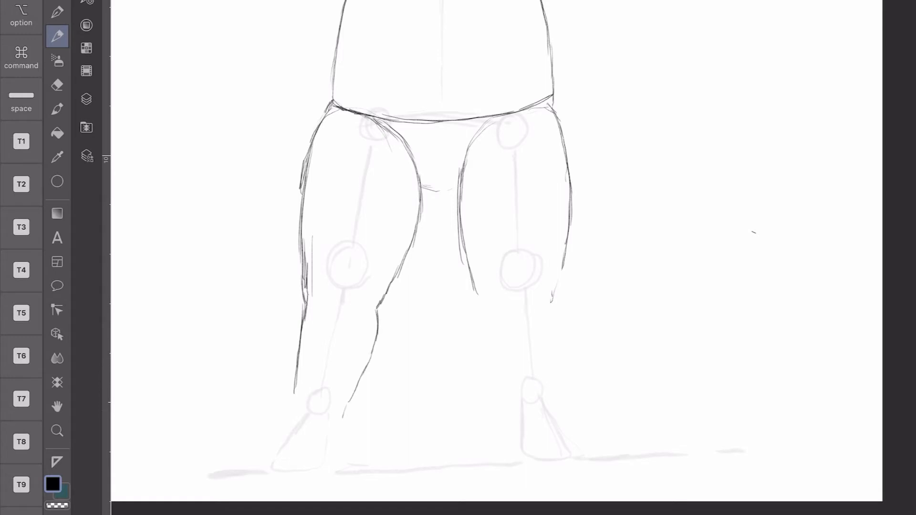
{"action": "left_click_drag", "start_coordinate": [482, 299], "coordinate": [484, 354]}
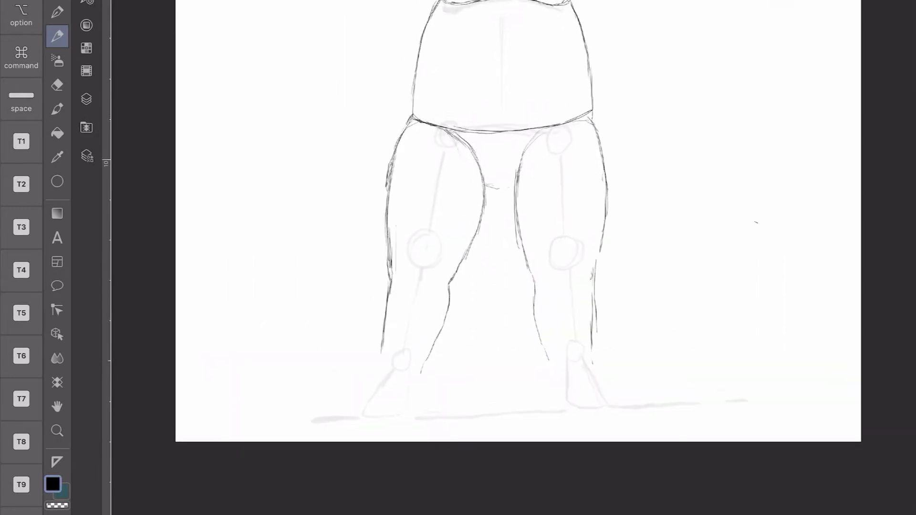
{"action": "left_click", "coordinate": [56, 84]}
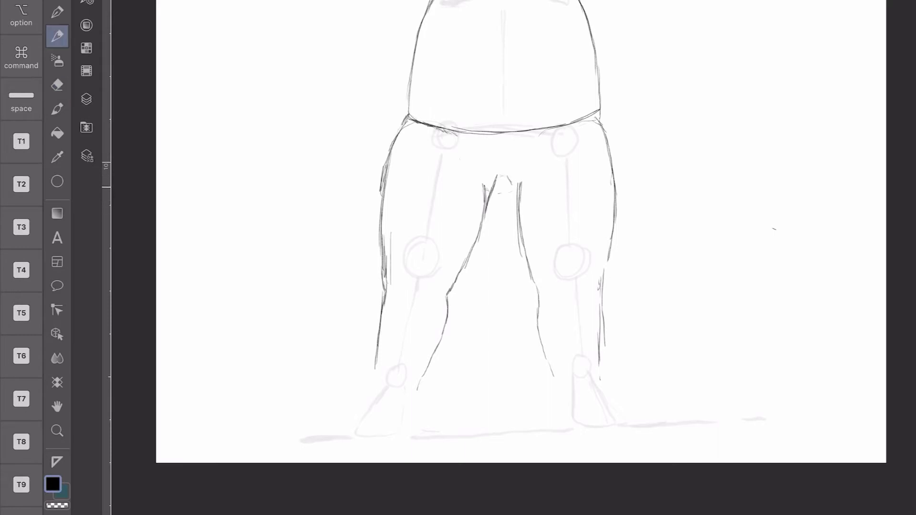
{"action": "left_click_drag", "start_coordinate": [509, 175], "coordinate": [526, 243]}
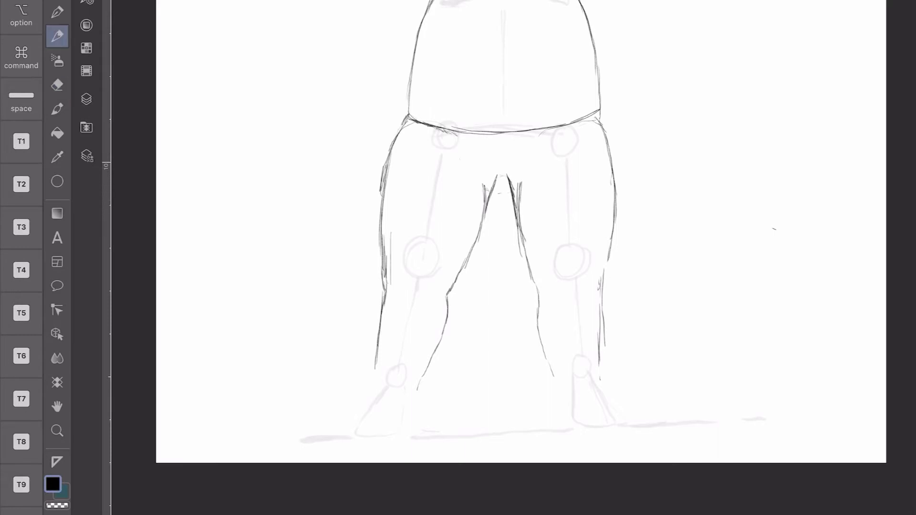
Extend the left leg outline down to the ground and ink the left foot.
{"action": "left_click", "coordinate": [57, 85]}
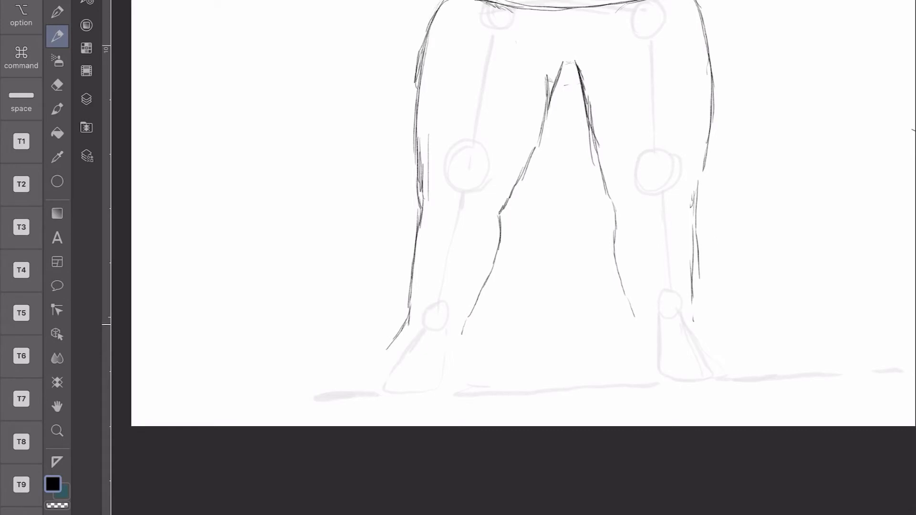
{"action": "left_click_drag", "start_coordinate": [407, 327], "coordinate": [336, 397]}
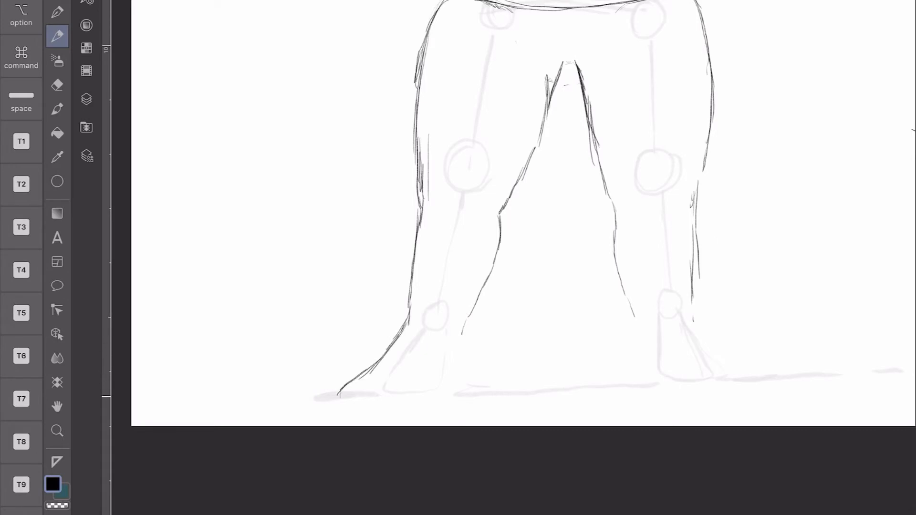
{"action": "left_click_drag", "start_coordinate": [339, 397], "coordinate": [433, 394]}
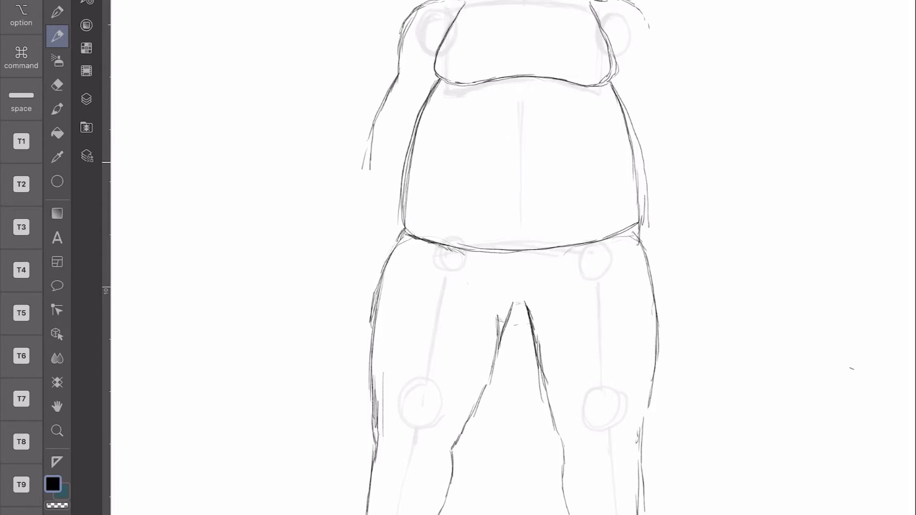
Ink the hanging arm's hand beside the hip, drawing and refining its fingers.
{"action": "left_click", "coordinate": [86, 99]}
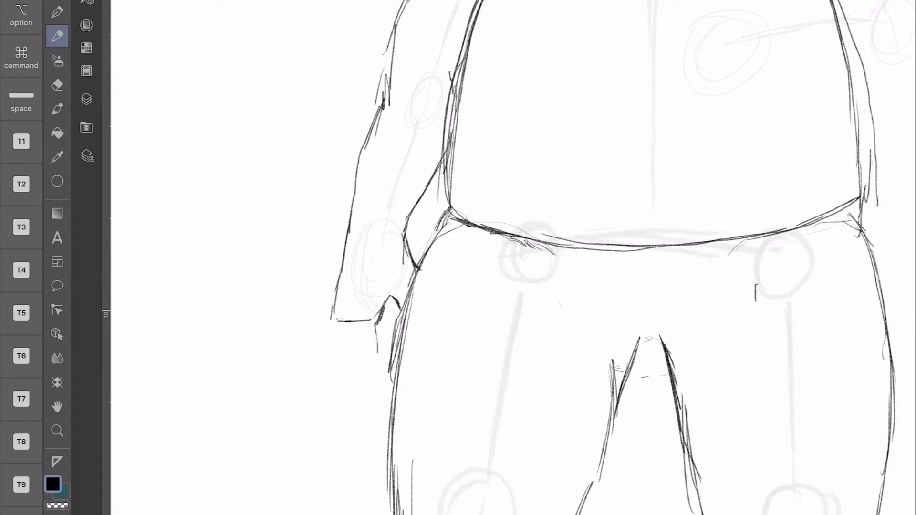
{"action": "left_click_drag", "start_coordinate": [336, 306], "coordinate": [362, 377]}
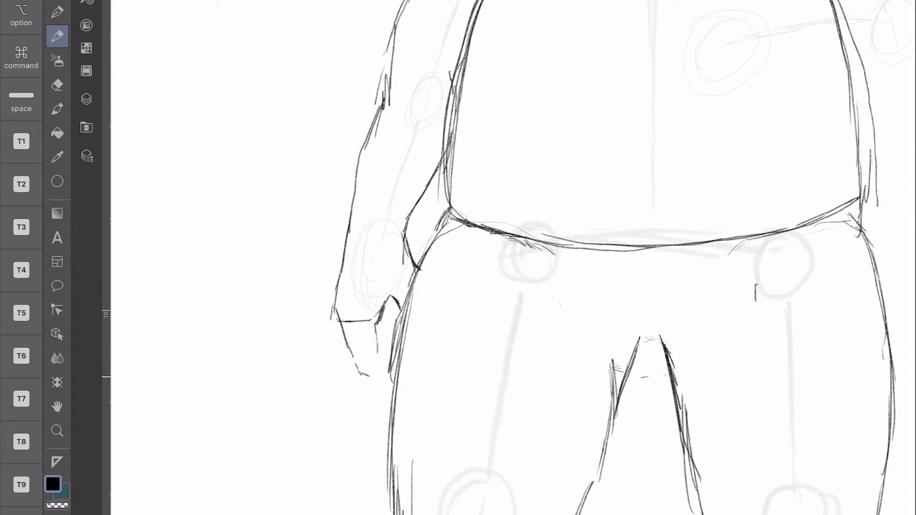
{"action": "left_click_drag", "start_coordinate": [368, 350], "coordinate": [391, 386]}
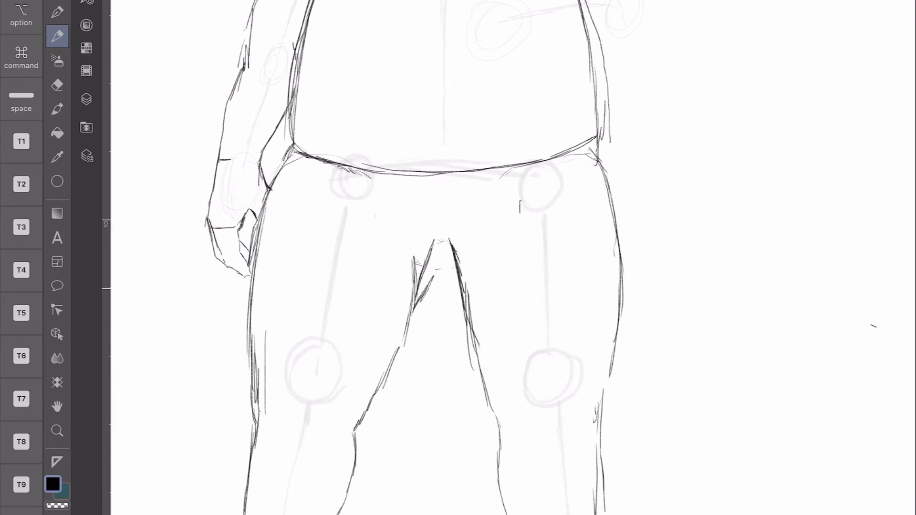
Draw the forearm bent across the belly ending in a fist, erasing stray strokes along the way.
{"action": "left_click", "coordinate": [57, 85]}
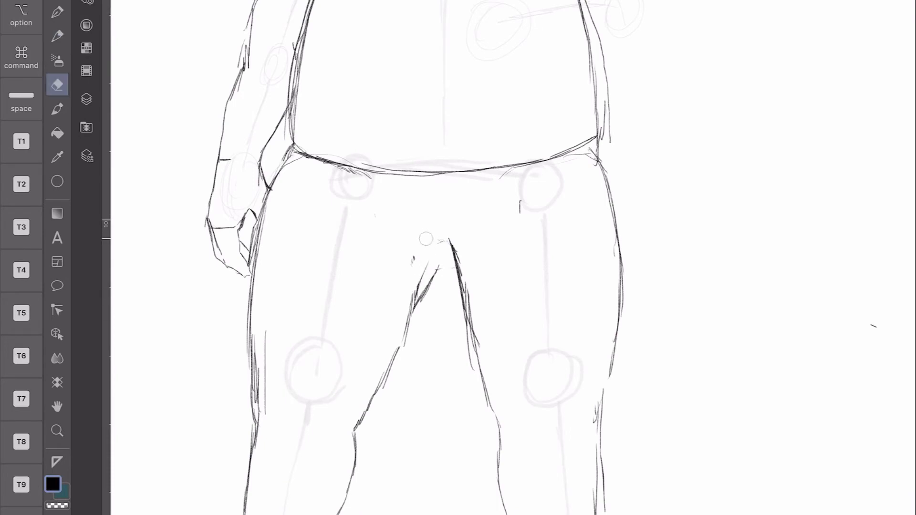
{"action": "left_click", "coordinate": [57, 36]}
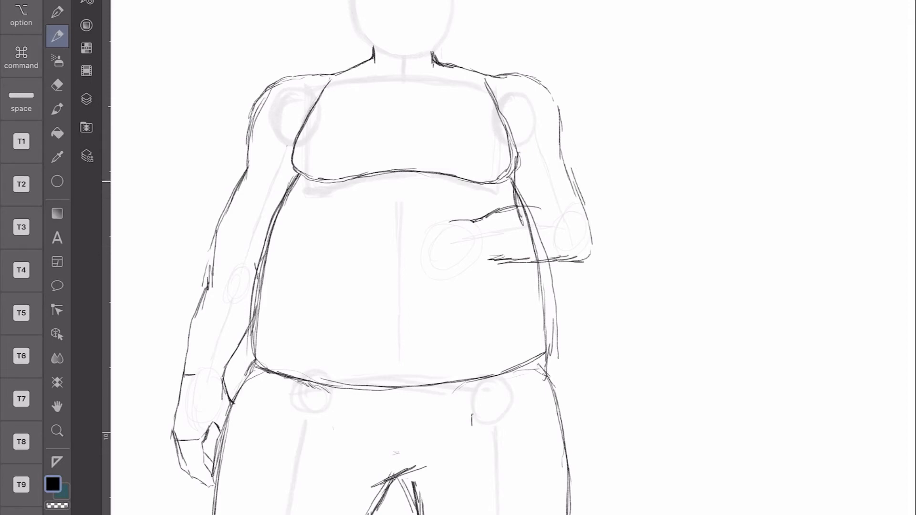
{"action": "left_click", "coordinate": [58, 85]}
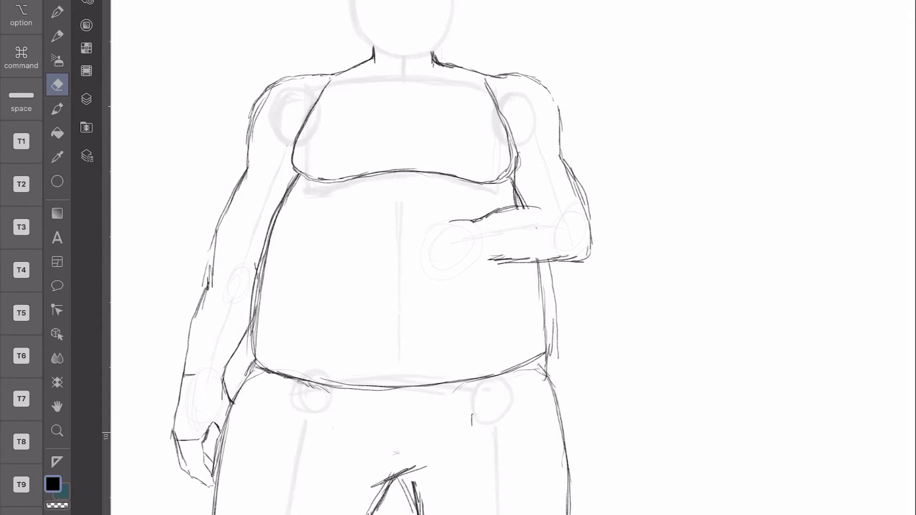
{"action": "left_click", "coordinate": [57, 36]}
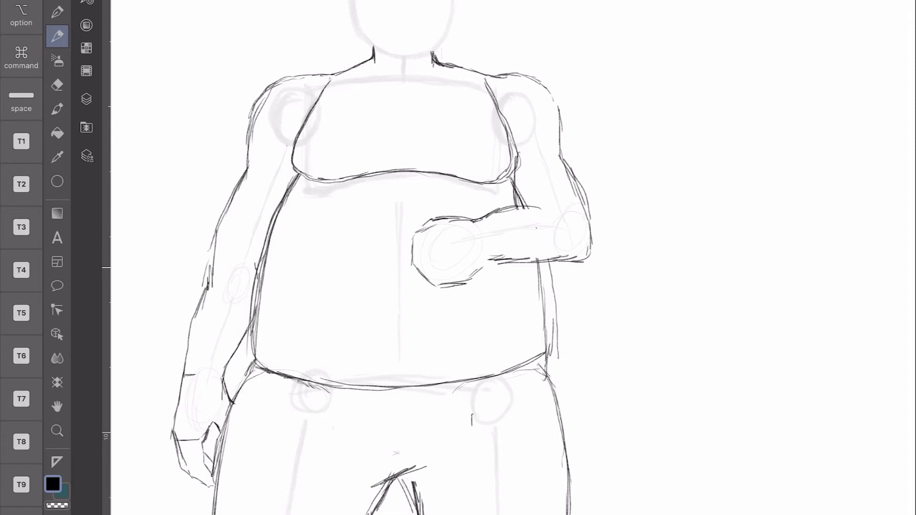
{"action": "left_click_drag", "start_coordinate": [397, 243], "coordinate": [493, 260]}
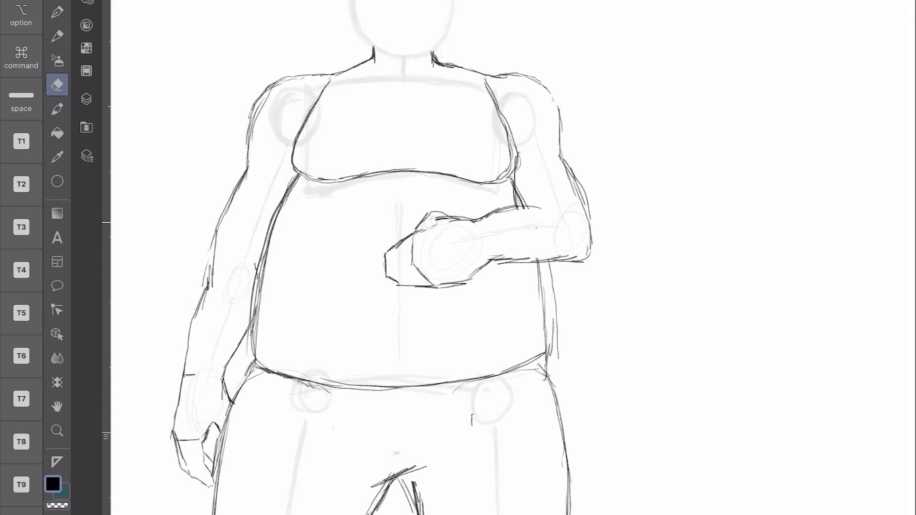
{"action": "left_click", "coordinate": [57, 35]}
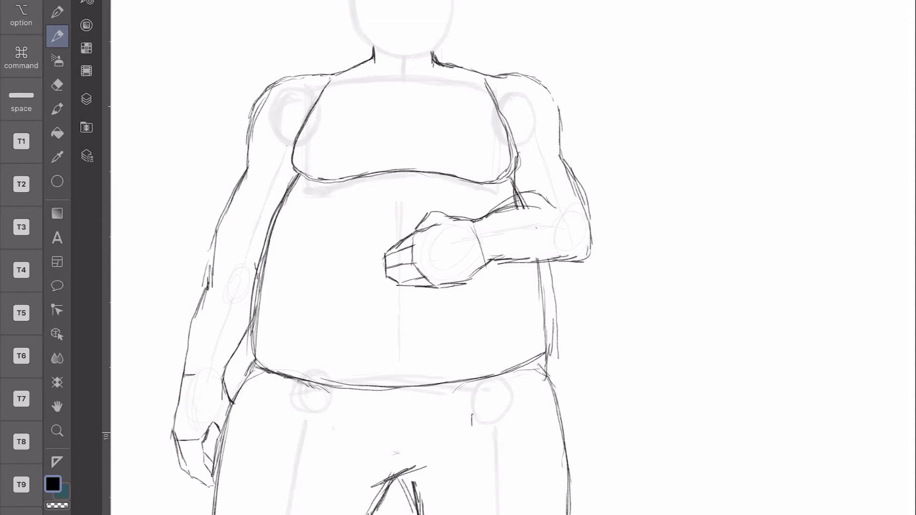
{"action": "left_click", "coordinate": [57, 85]}
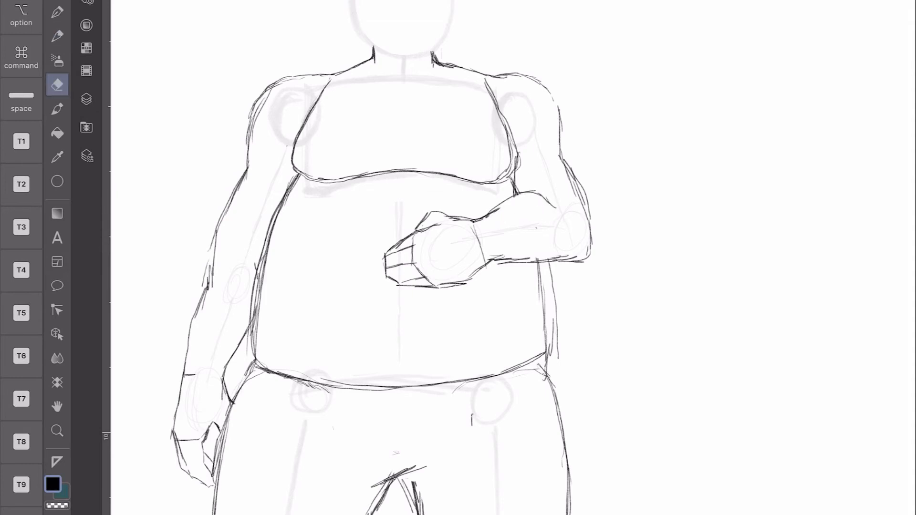
{"action": "left_click", "coordinate": [57, 36]}
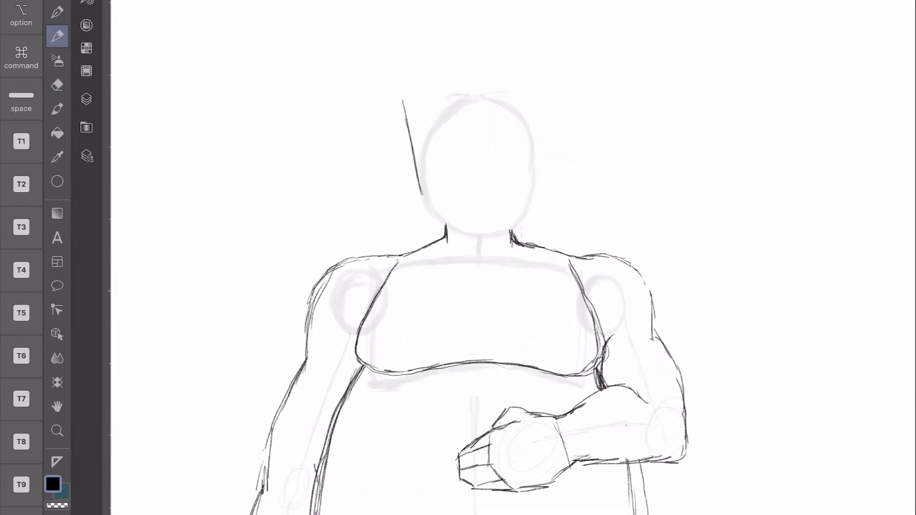
Sketch the long hair lines framing both sides of the face.
{"action": "left_click_drag", "start_coordinate": [403, 116], "coordinate": [449, 239]}
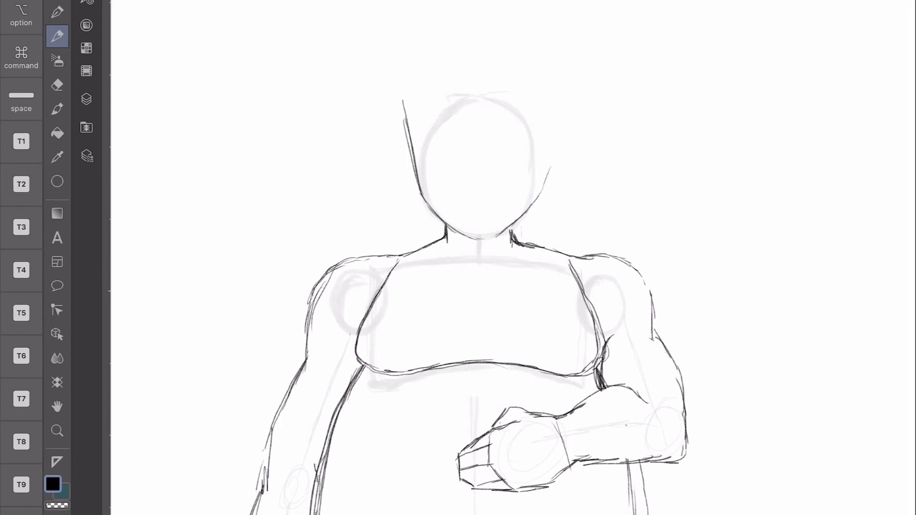
{"action": "left_click", "coordinate": [57, 84]}
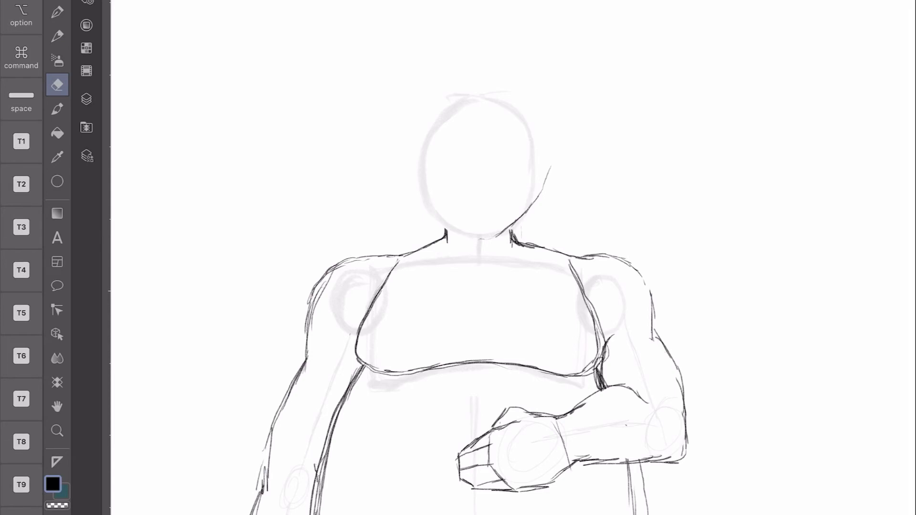
{"action": "left_click", "coordinate": [57, 36]}
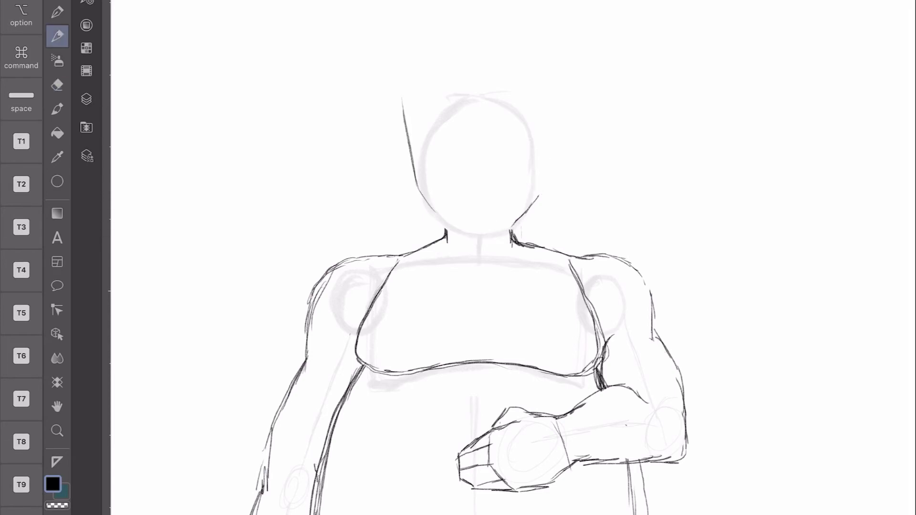
{"action": "left_click_drag", "start_coordinate": [418, 201], "coordinate": [550, 152]}
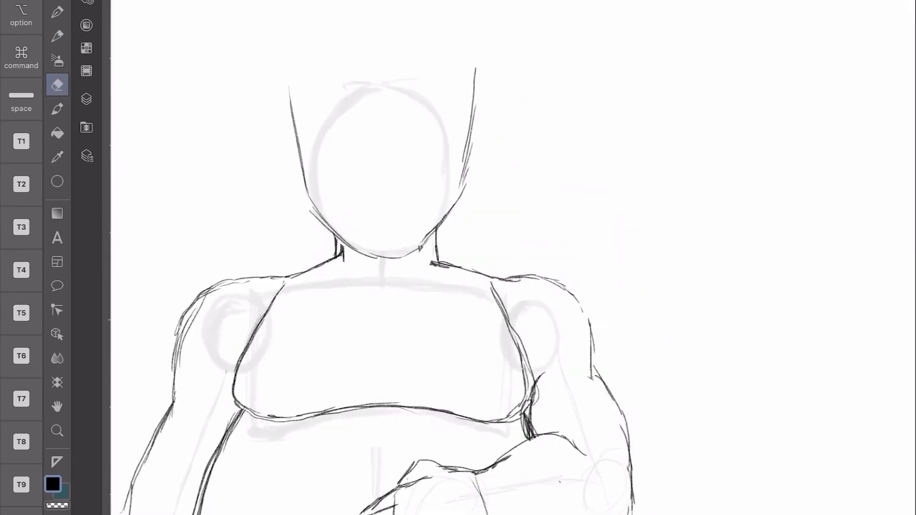
Erase stray strands and lines around the head, returning to the pencil.
{"action": "left_click", "coordinate": [57, 36]}
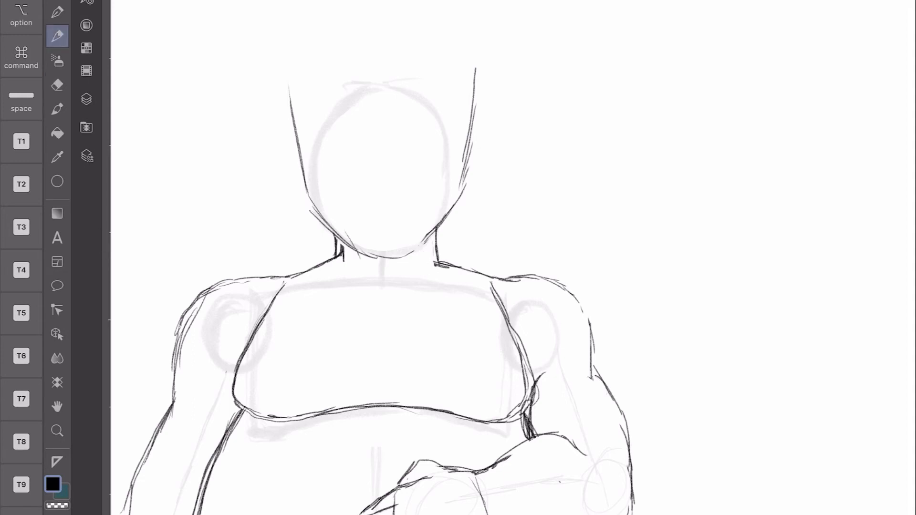
{"action": "left_click", "coordinate": [57, 85]}
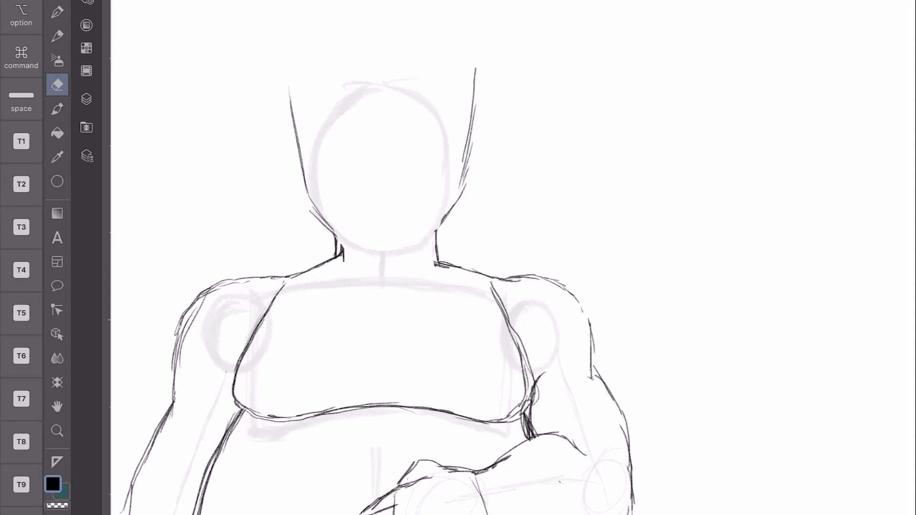
{"action": "left_click_drag", "start_coordinate": [292, 94], "coordinate": [306, 182]}
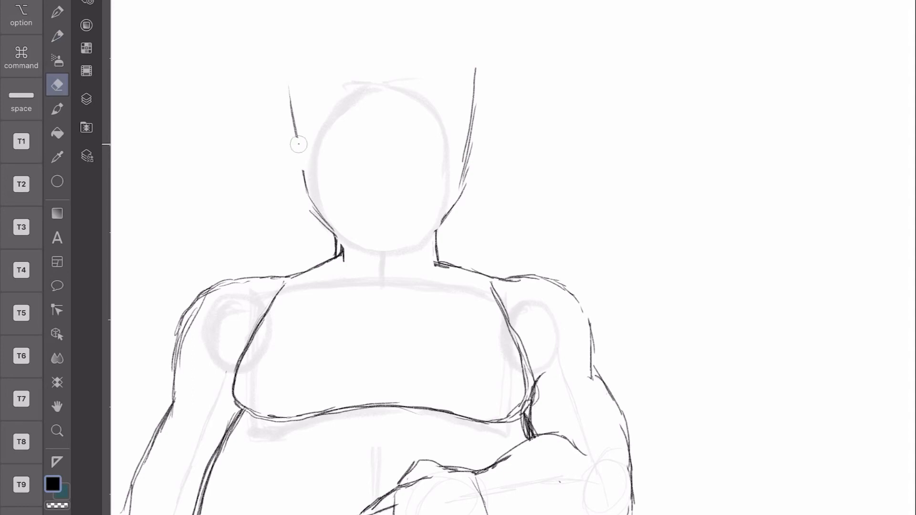
{"action": "left_click", "coordinate": [58, 38]}
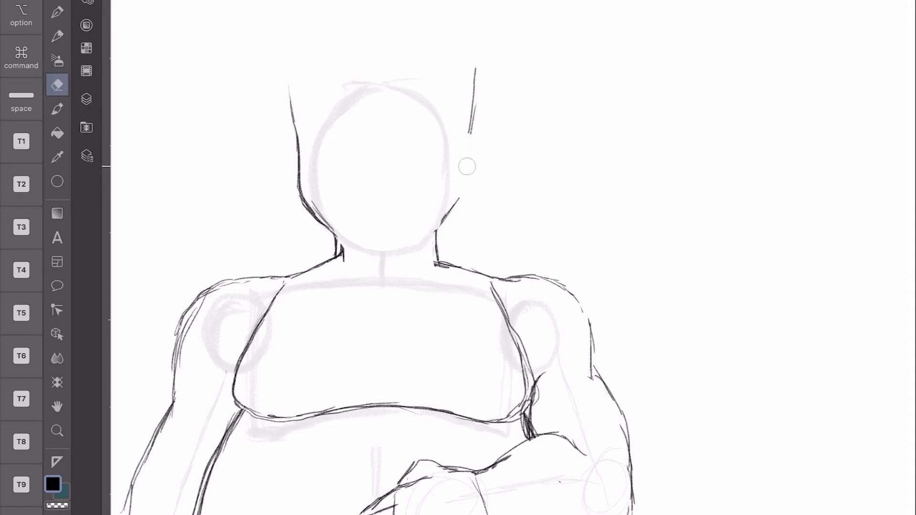
{"action": "left_click", "coordinate": [57, 36]}
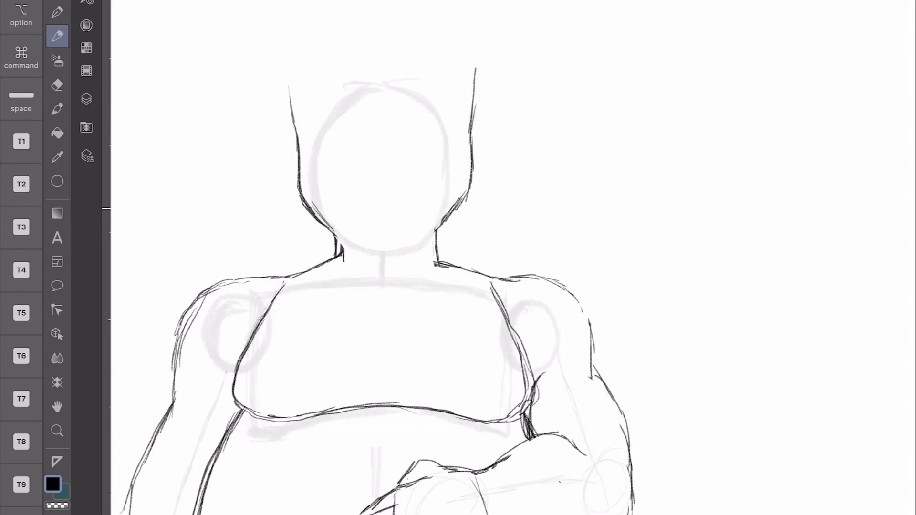
Pencil trial ear ovals on both sides of the head.
{"action": "left_click_drag", "start_coordinate": [471, 144], "coordinate": [429, 237]}
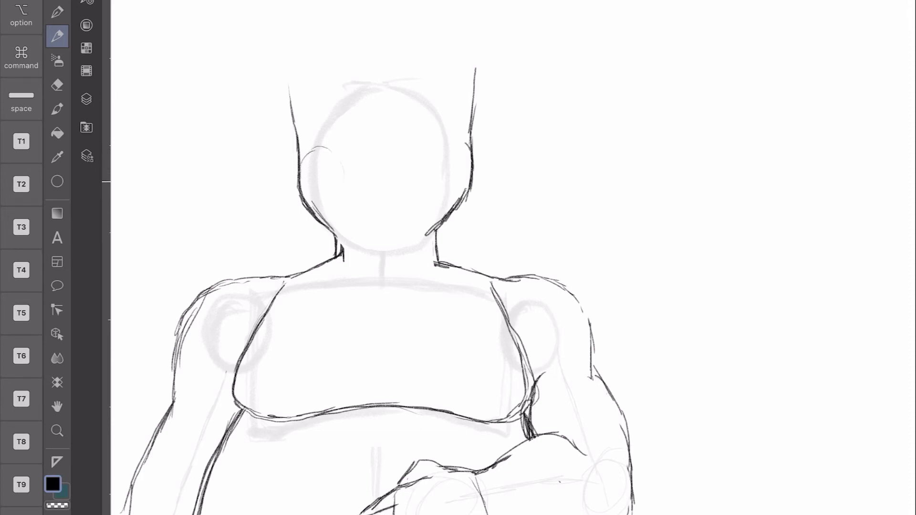
{"action": "left_click_drag", "start_coordinate": [327, 149], "coordinate": [319, 210]}
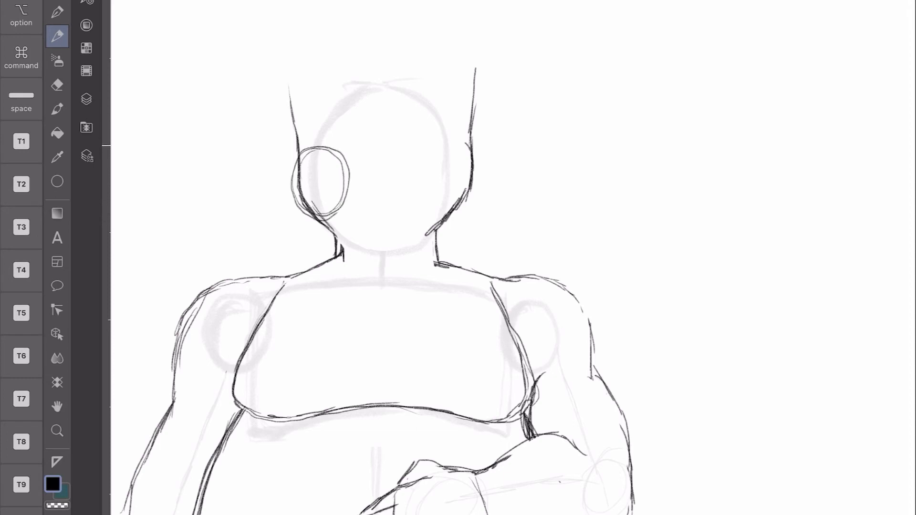
{"action": "left_click_drag", "start_coordinate": [427, 146], "coordinate": [468, 210]}
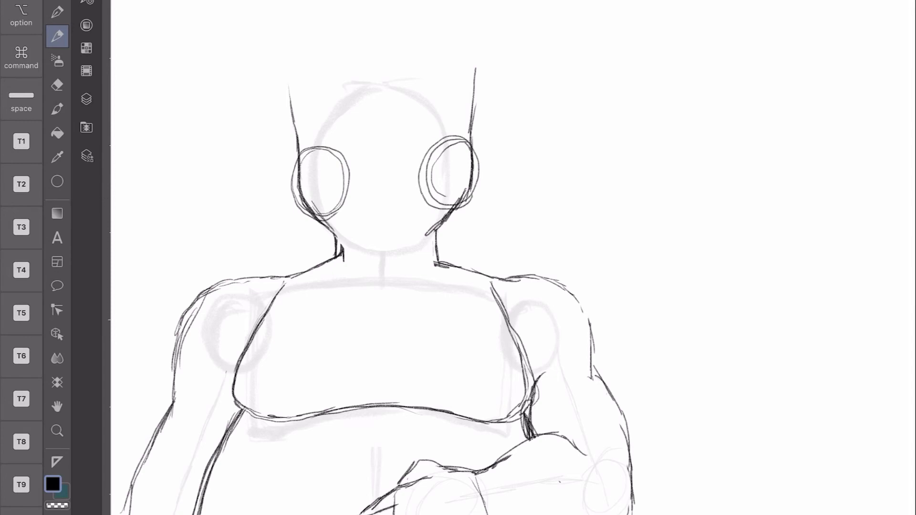
Erase both ear ovals, leaving rounded puffs bulging at the sides of the head.
{"action": "left_click", "coordinate": [57, 84]}
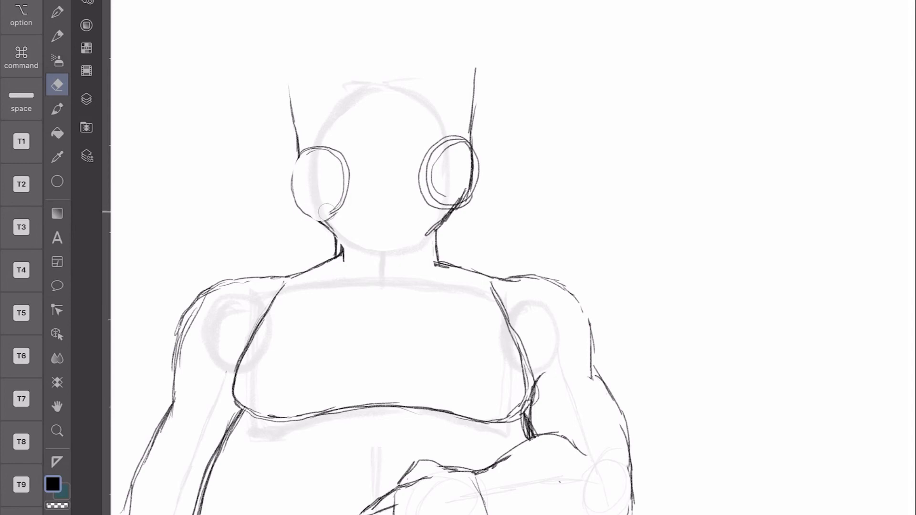
{"action": "left_click_drag", "start_coordinate": [339, 152], "coordinate": [319, 213]}
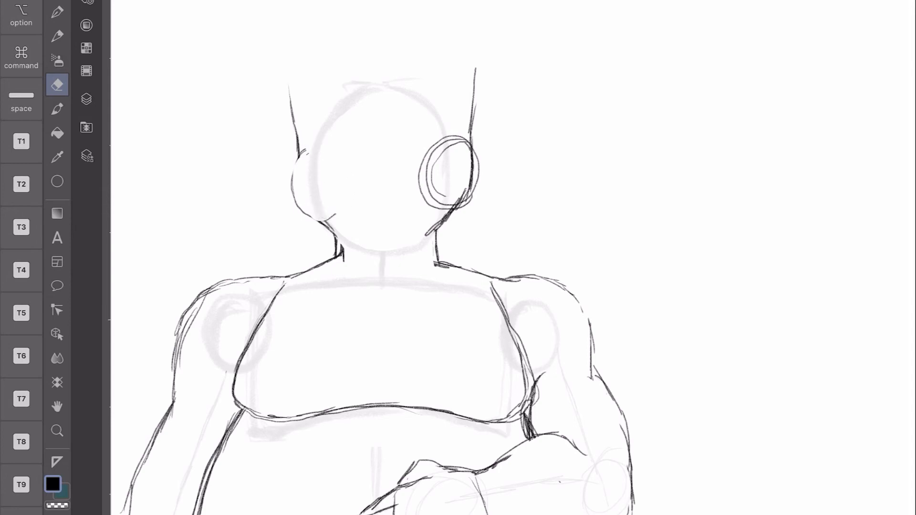
{"action": "left_click", "coordinate": [58, 36]}
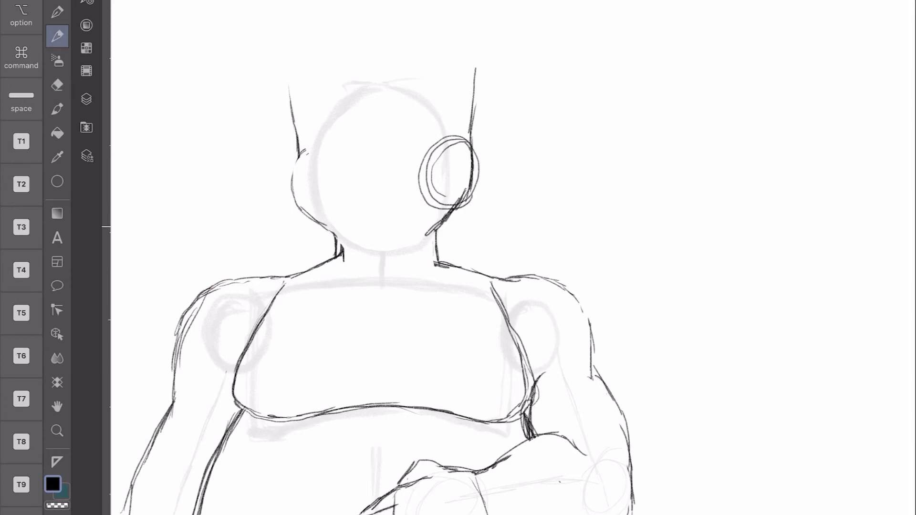
{"action": "left_click", "coordinate": [57, 85]}
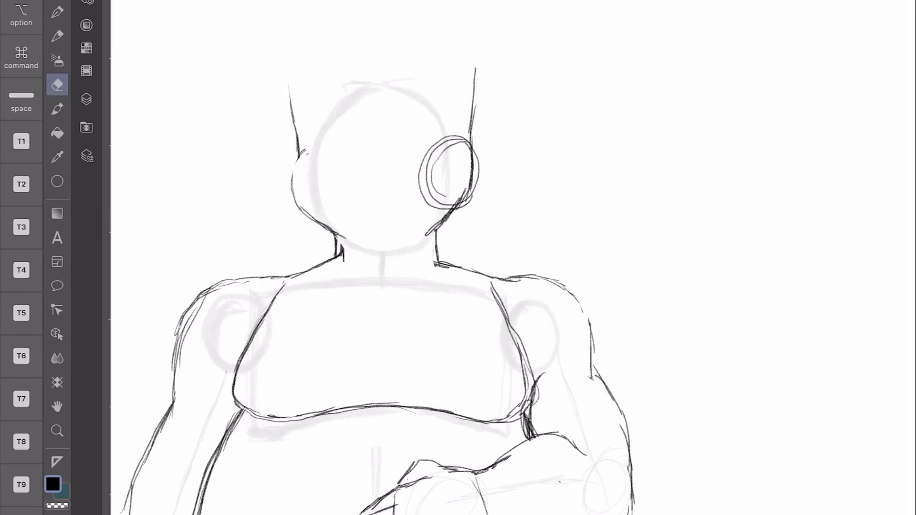
{"action": "left_click_drag", "start_coordinate": [462, 152], "coordinate": [447, 201]}
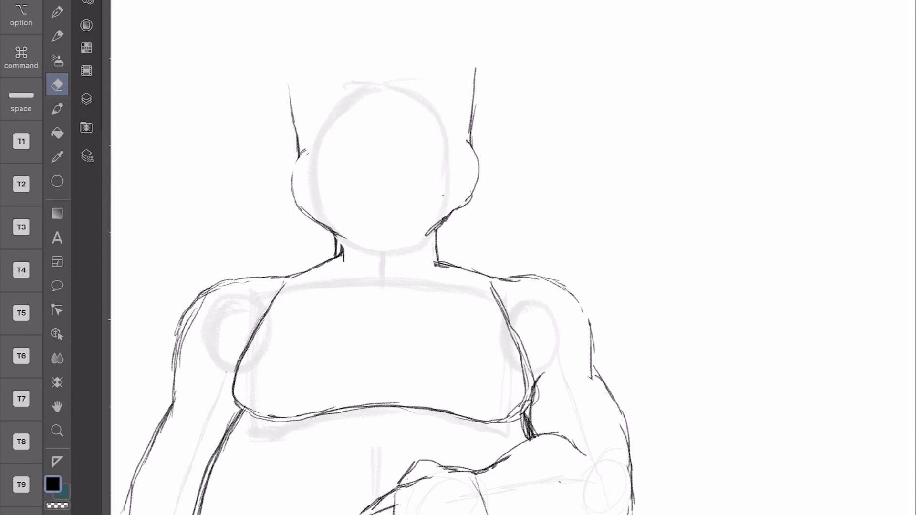
{"action": "left_click", "coordinate": [58, 35]}
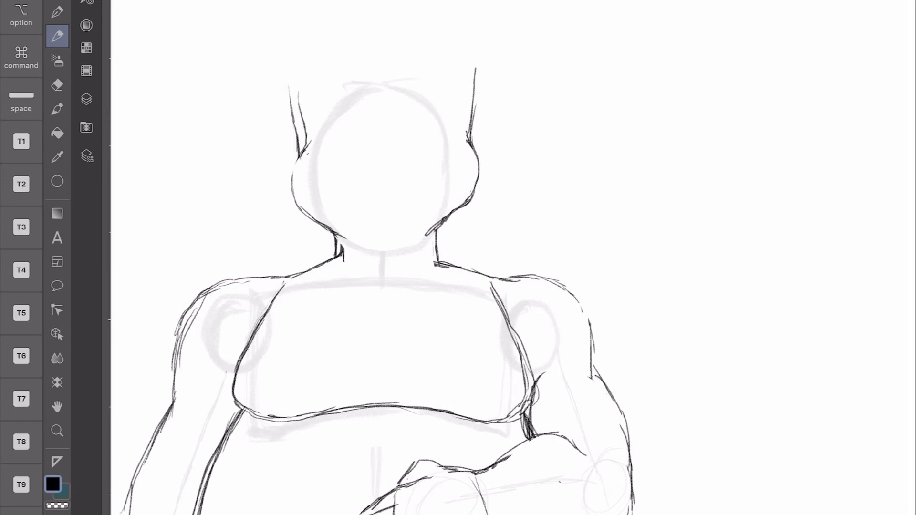
Draw the hair outline above the head, then add cross face guidelines and the chin curve.
{"action": "left_click_drag", "start_coordinate": [298, 87], "coordinate": [397, 23]}
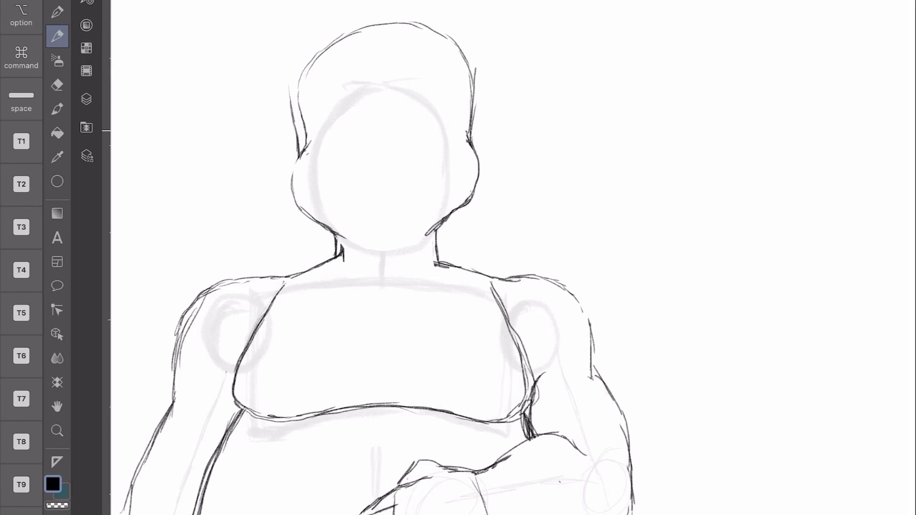
{"action": "left_click", "coordinate": [57, 84]}
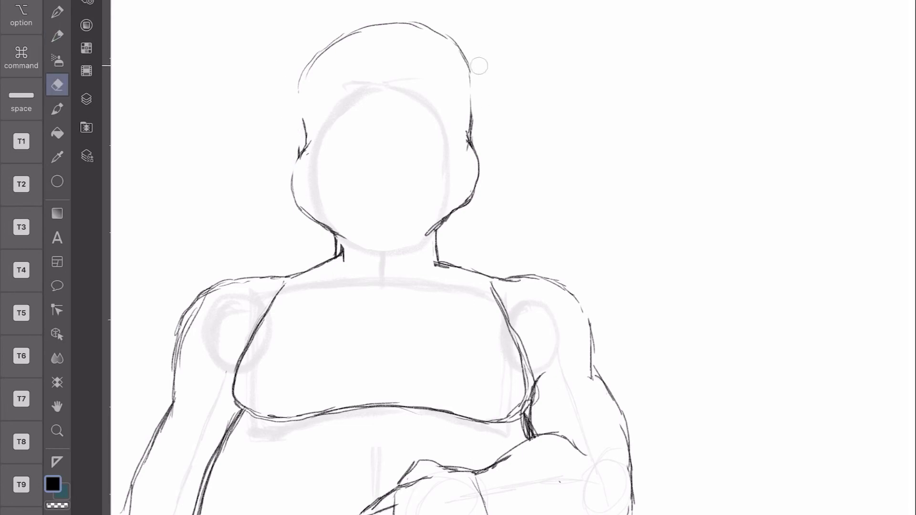
{"action": "left_click", "coordinate": [57, 37]}
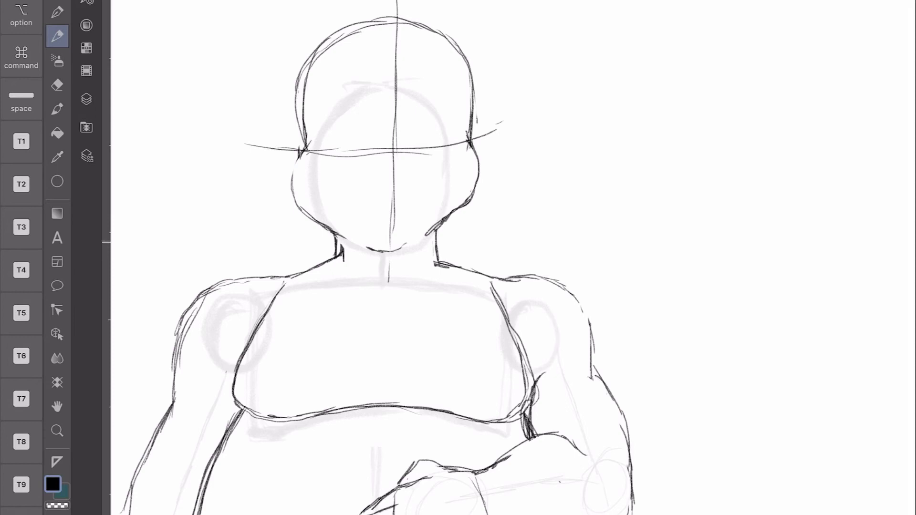
{"action": "left_click_drag", "start_coordinate": [354, 237], "coordinate": [409, 242]}
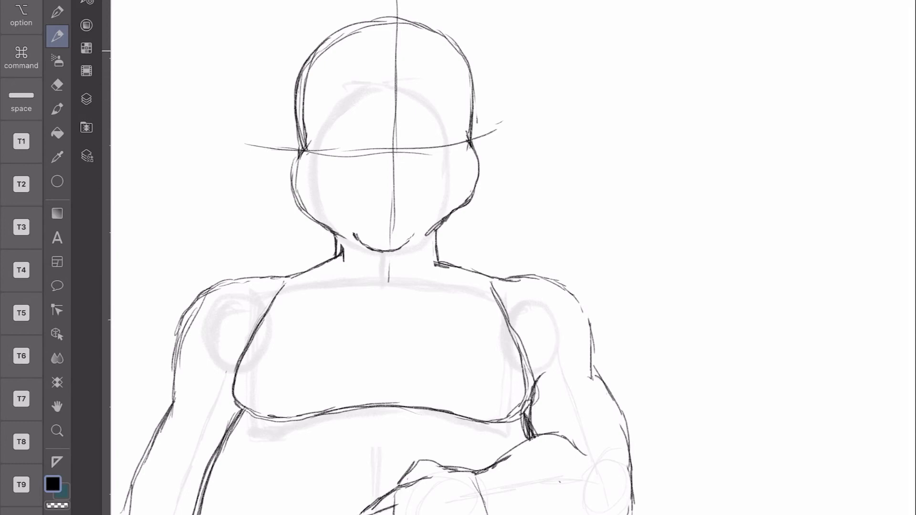
{"action": "left_click_drag", "start_coordinate": [316, 27], "coordinate": [473, 143]}
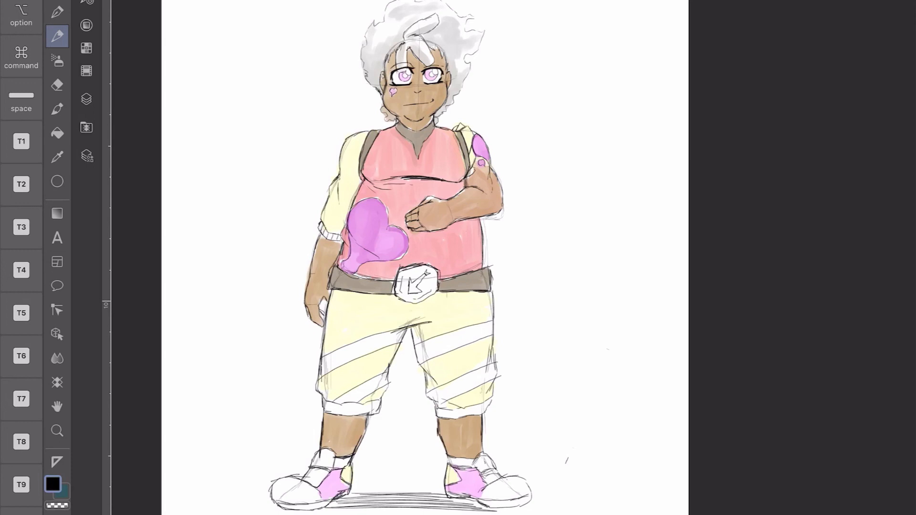
Show the Layer palette listing the finished character's layers above the paper.
{"action": "left_click", "coordinate": [86, 98]}
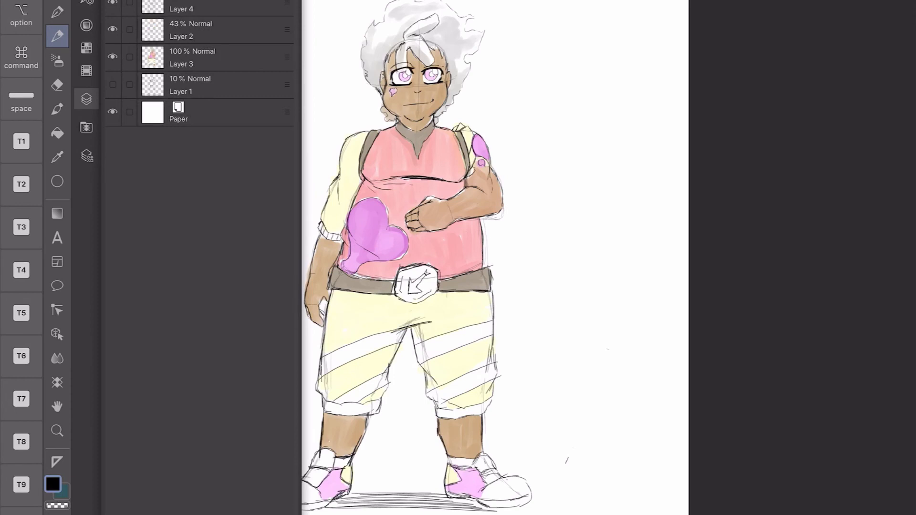
Choose yellow and circle the face, torso, a shorts leg and a shin, then show the layers.
{"action": "left_click", "coordinate": [51, 483]}
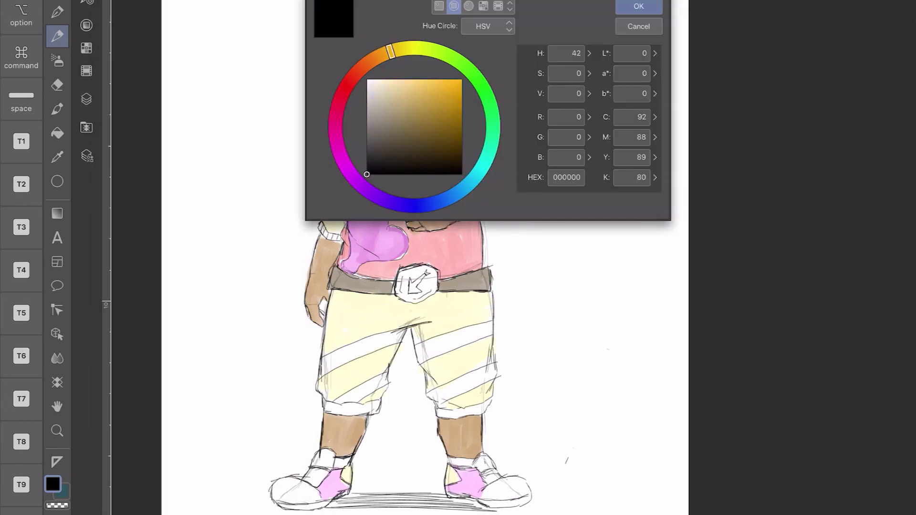
{"action": "left_click", "coordinate": [637, 6]}
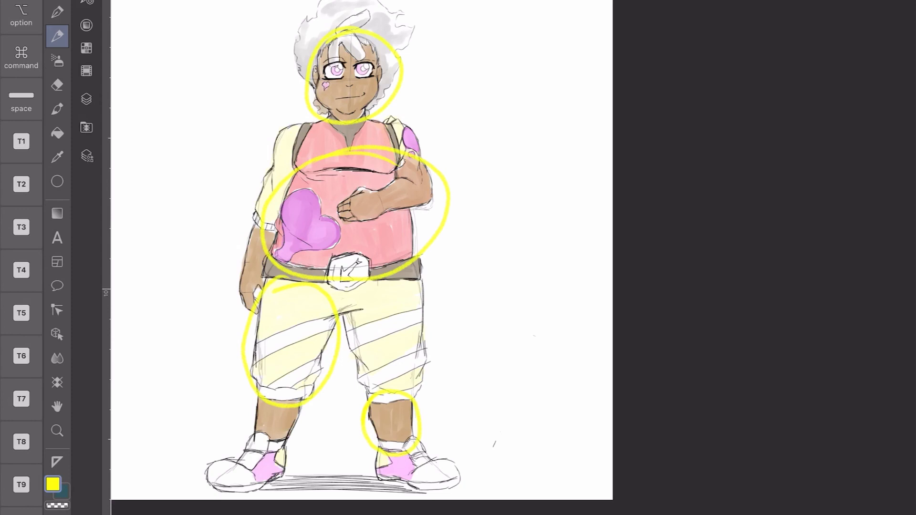
{"action": "left_click", "coordinate": [86, 98]}
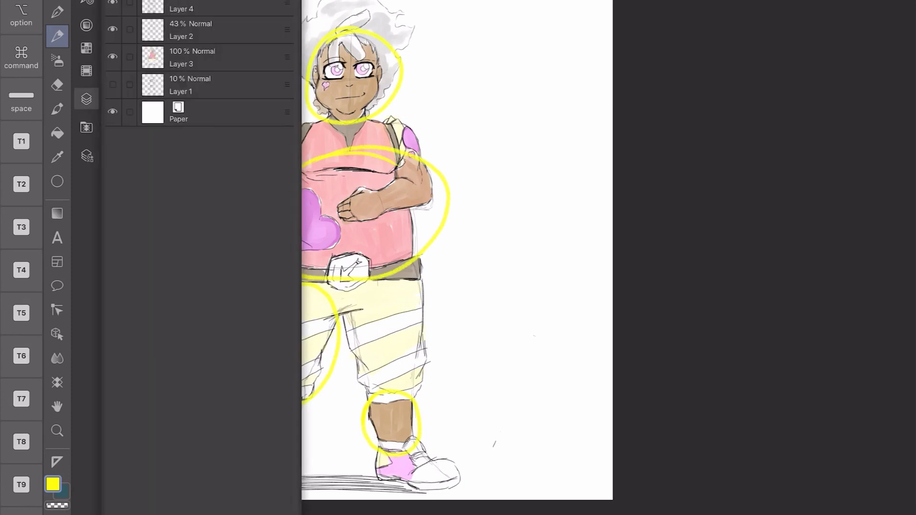